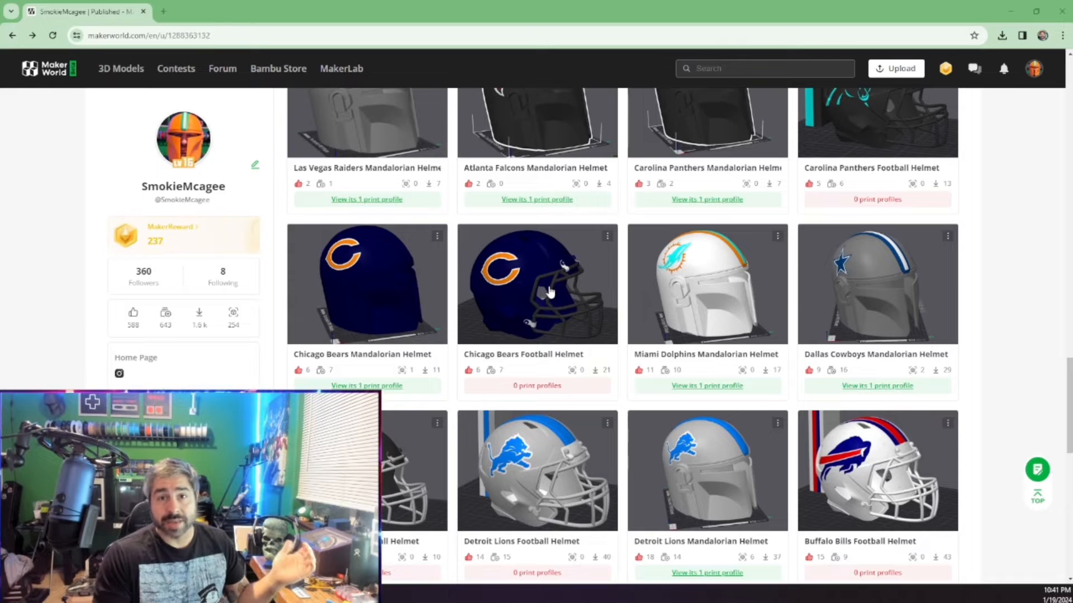
# Open the Chicago Bears Football Helmet model page from the profile's helmet list.
pyautogui.click(537, 284)
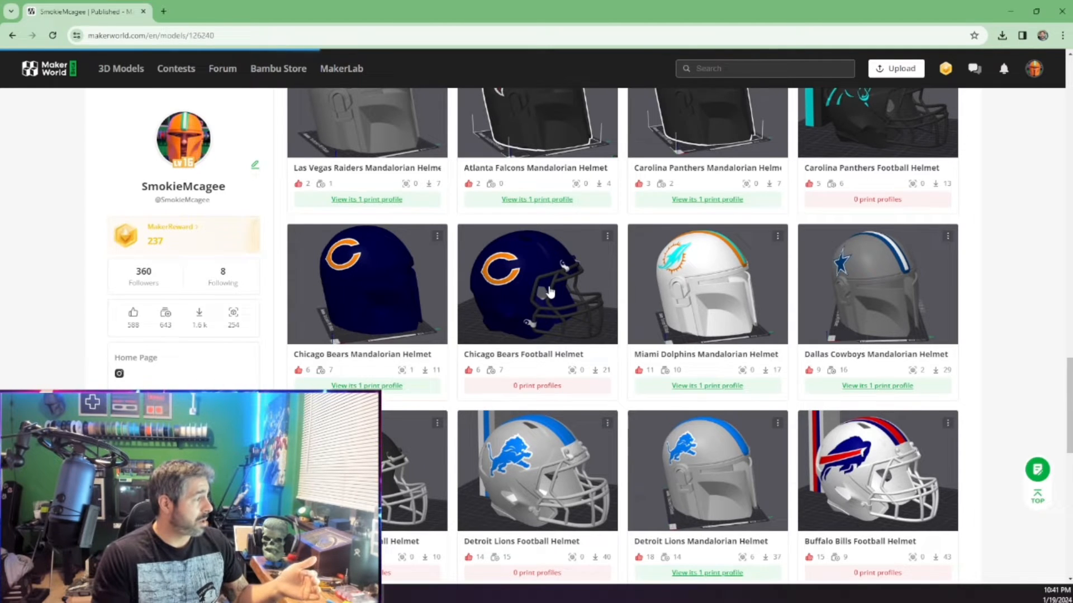
pyautogui.click(538, 284)
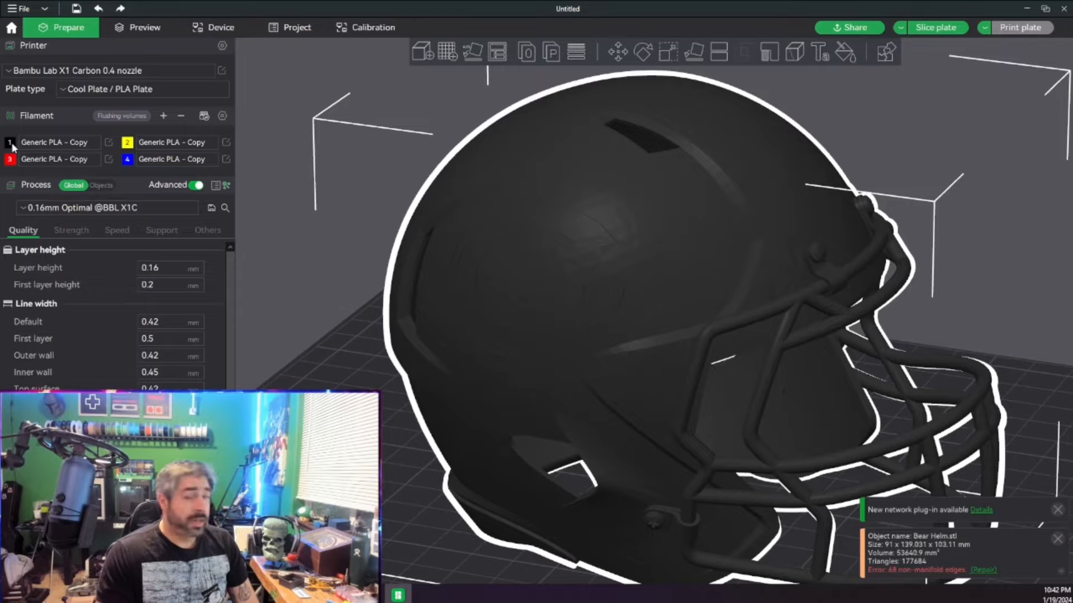
# Recolour the four filament slots to dark blue, orange, white and black.
pyautogui.click(10, 142)
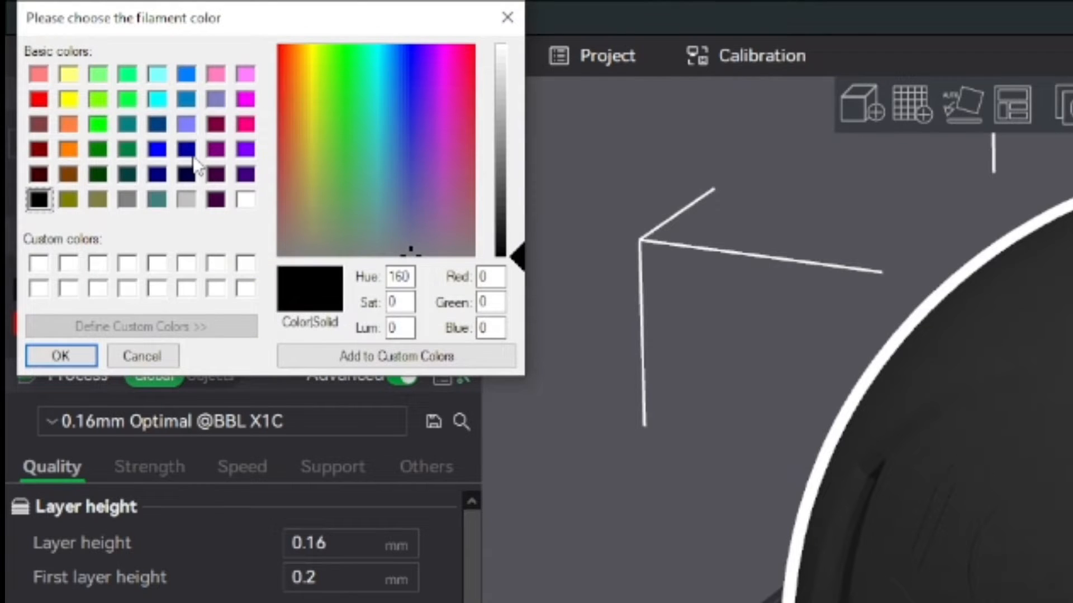
pyautogui.click(60, 355)
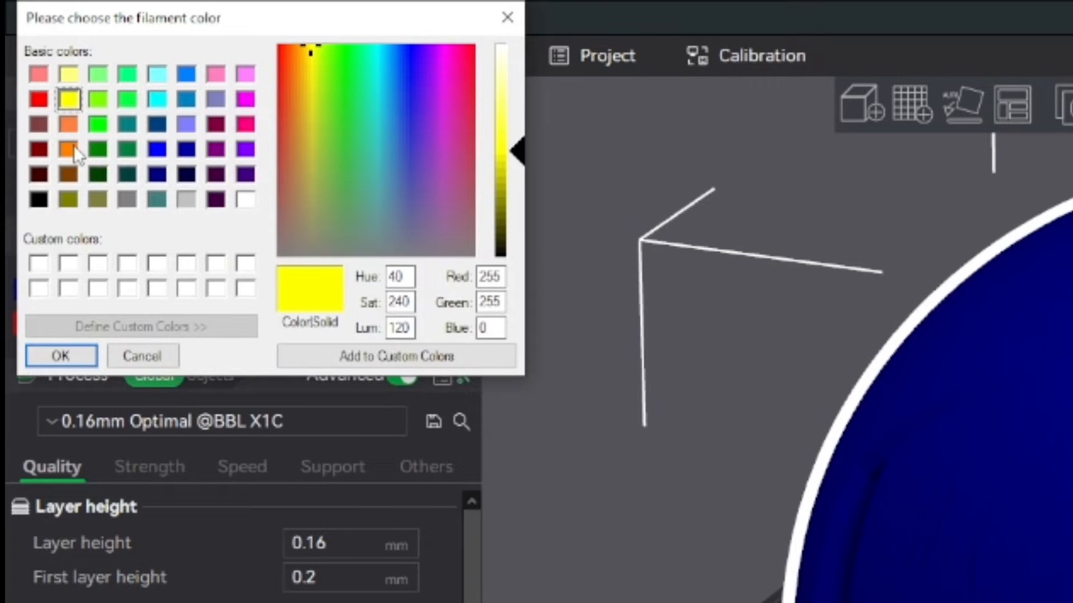
pyautogui.click(60, 355)
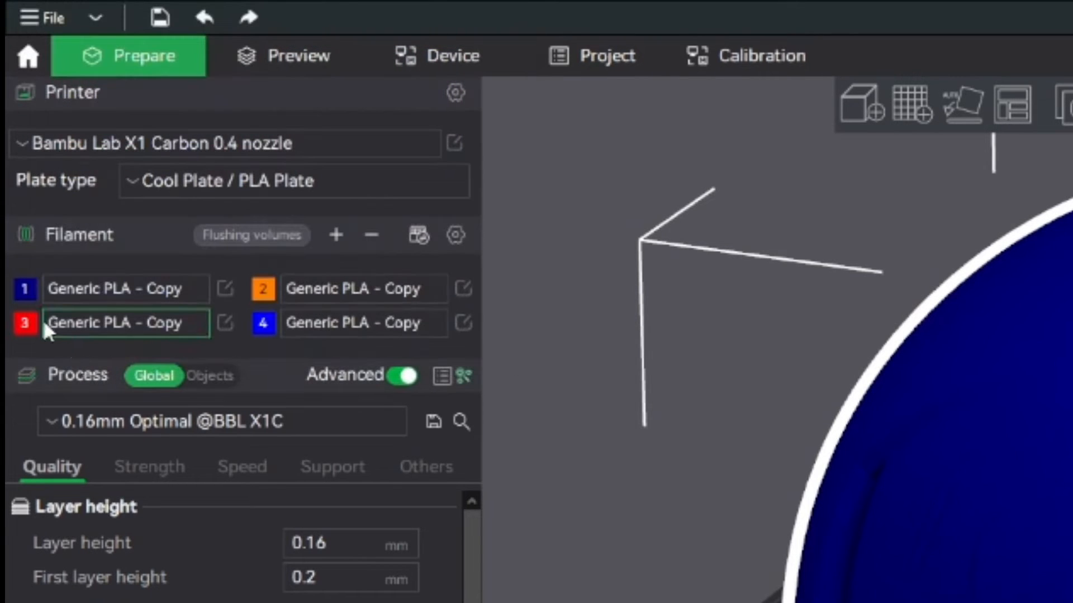
pyautogui.click(25, 322)
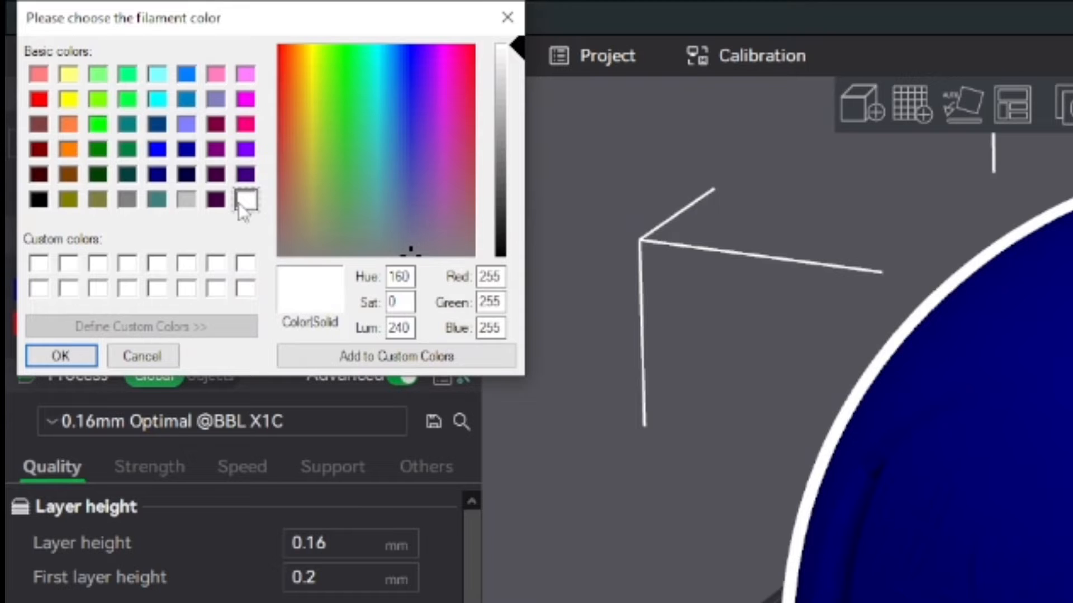
pyautogui.click(157, 149)
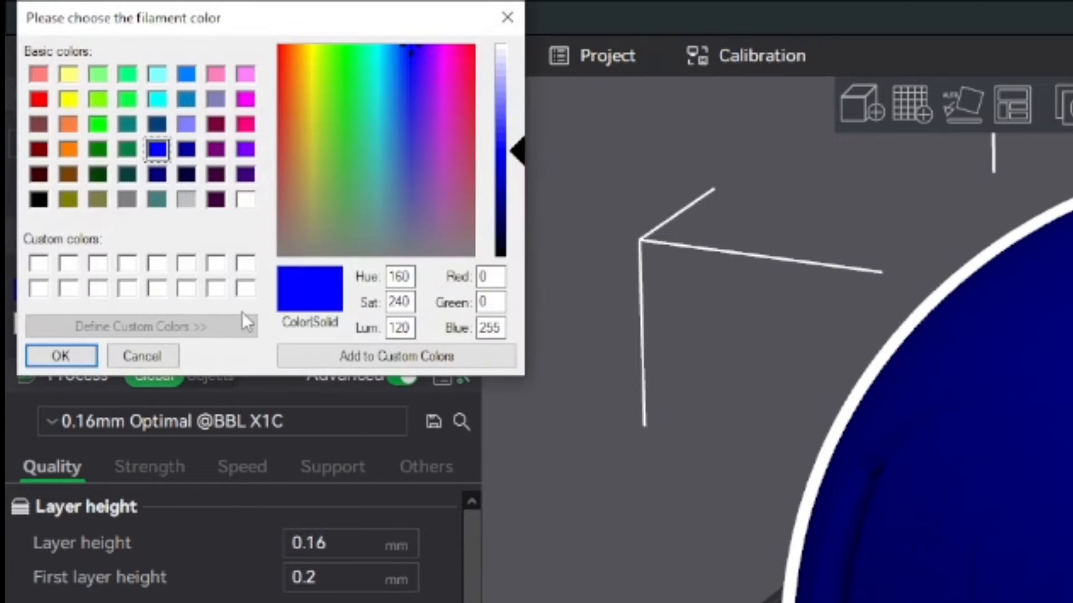
pyautogui.click(60, 355)
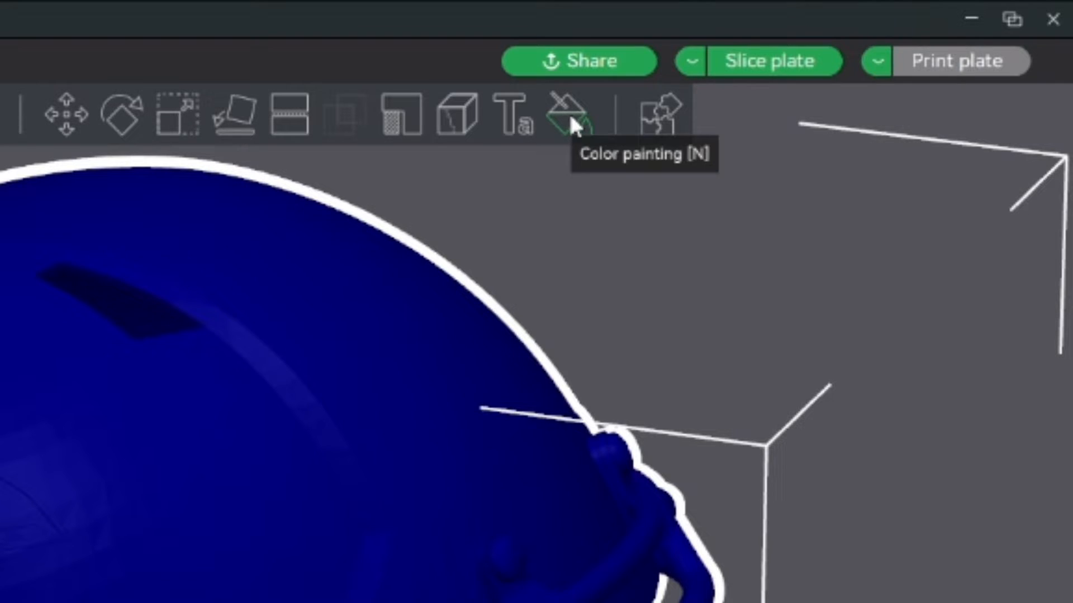
# Smart-fill the C logo's outline band with the white filament 3.
pyautogui.click(568, 114)
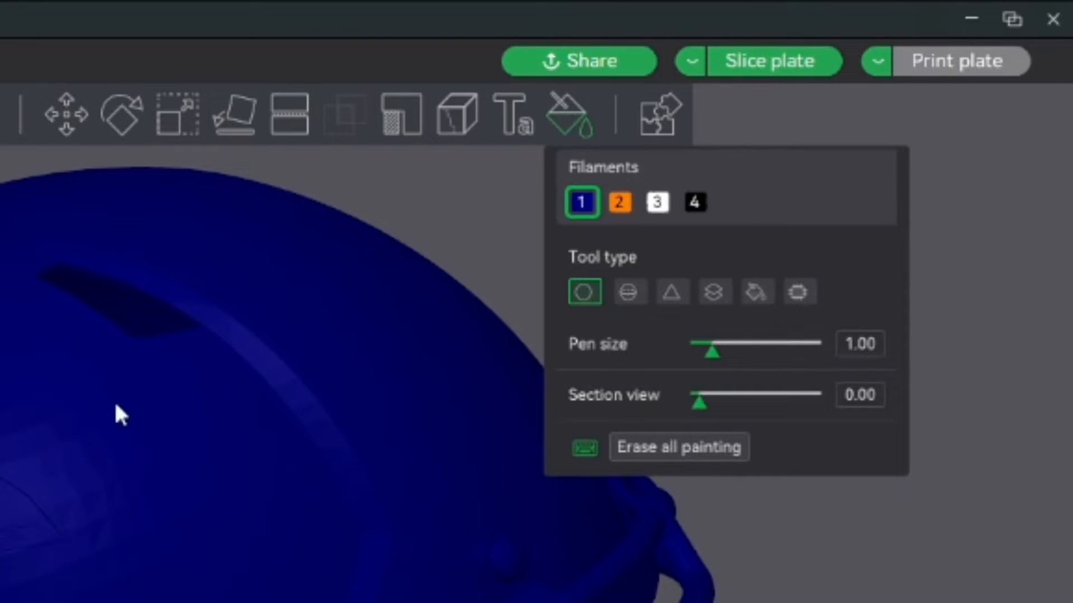
pyautogui.moveTo(655, 202)
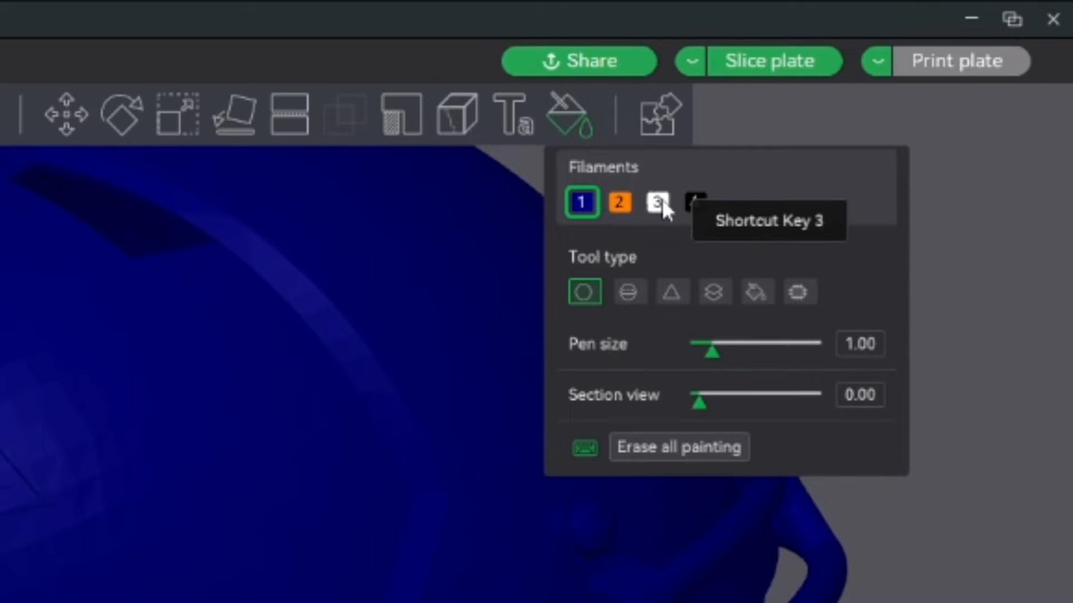
pyautogui.click(657, 202)
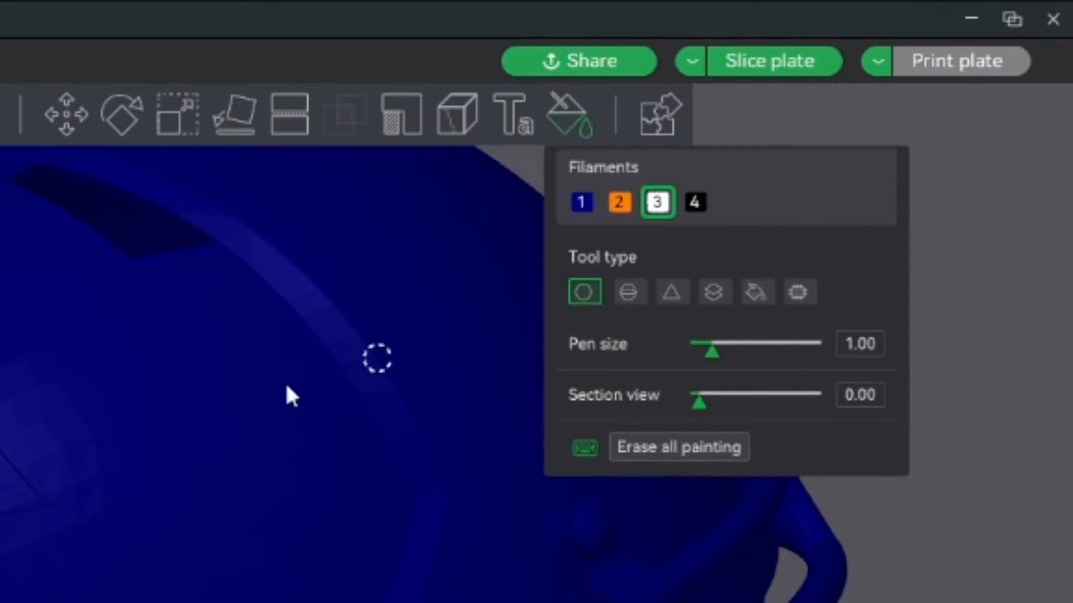
pyautogui.click(757, 292)
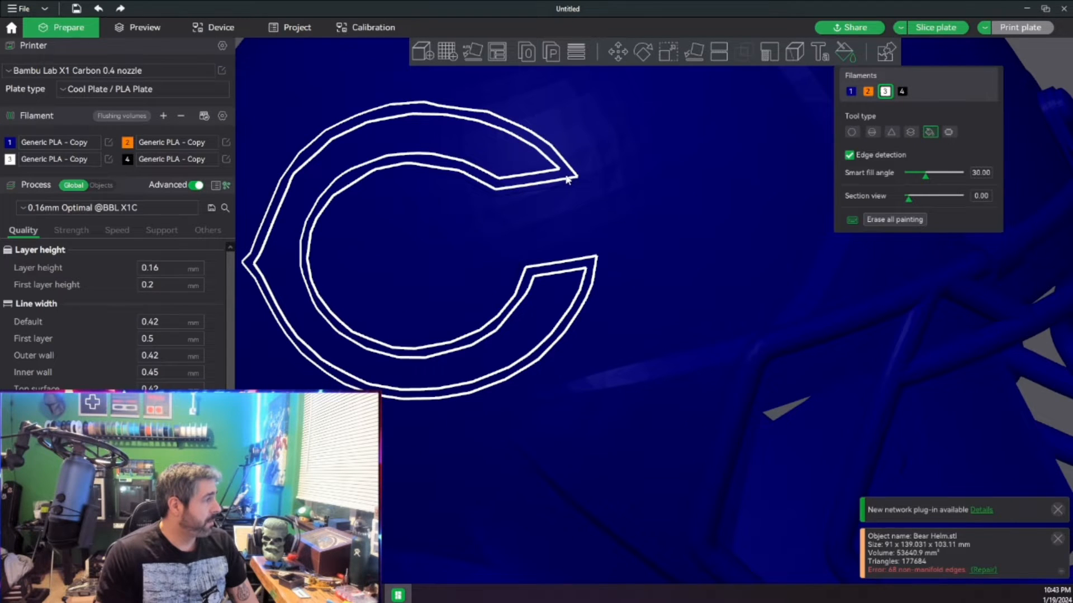
pyautogui.click(566, 178)
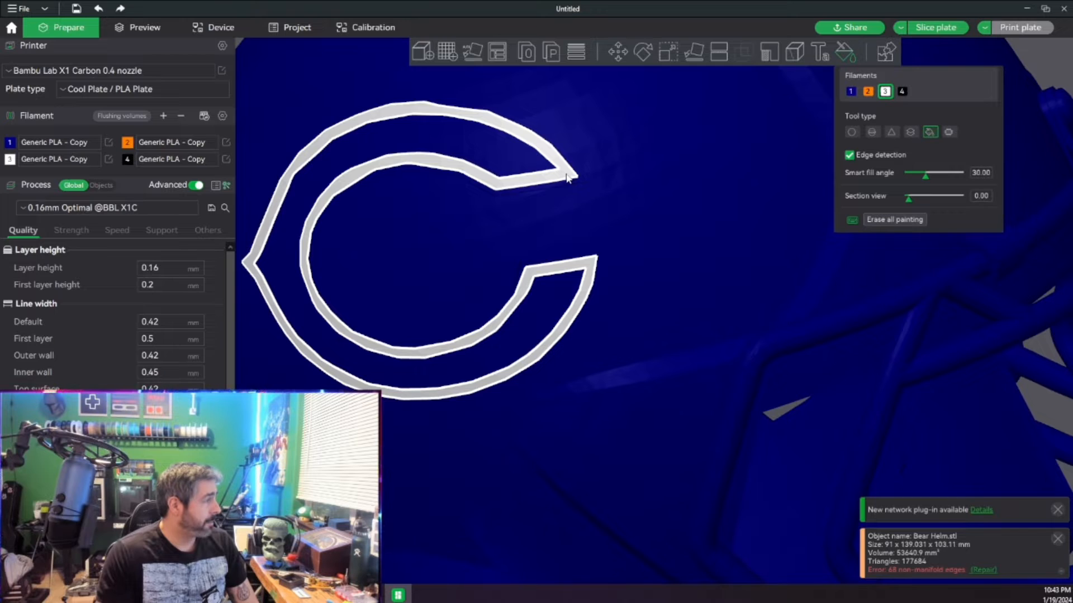
pyautogui.click(867, 90)
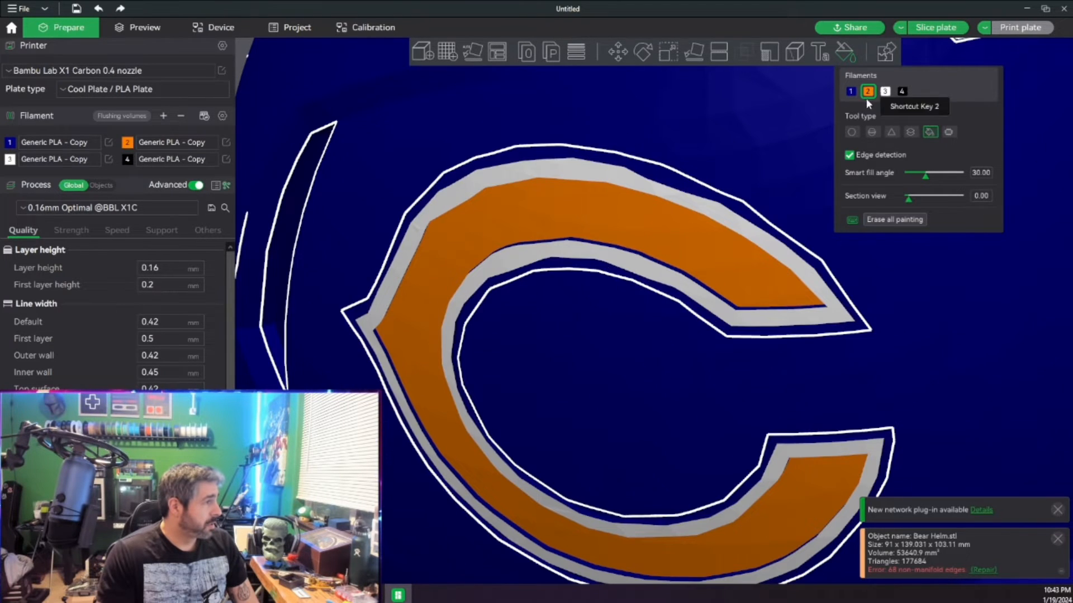
# Smart-fill the inner C orange with filament 2, then touch up the white outline near the tip.
pyautogui.click(885, 90)
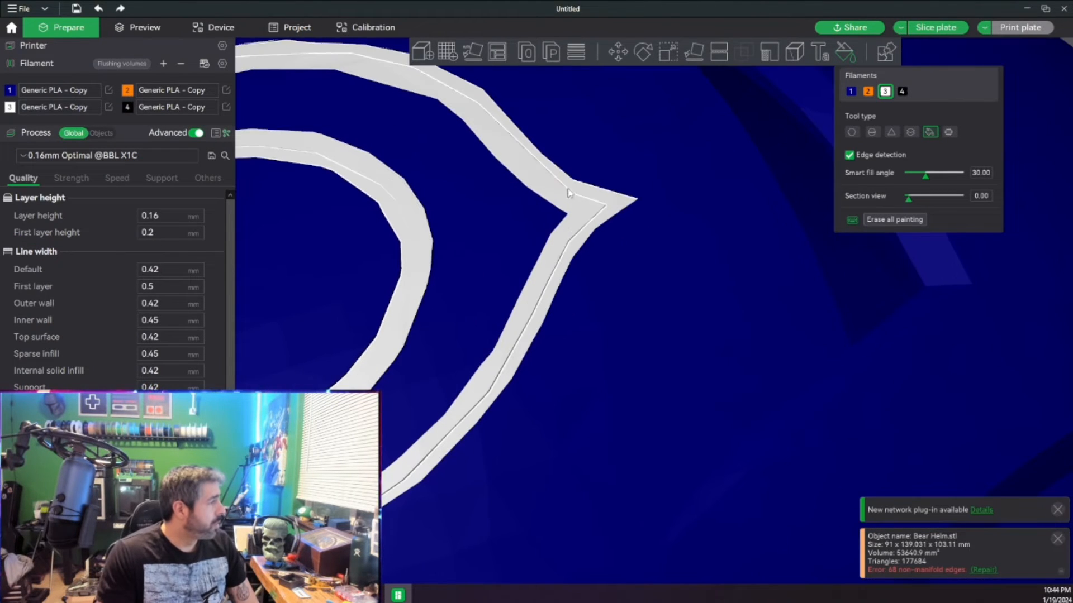
pyautogui.click(867, 90)
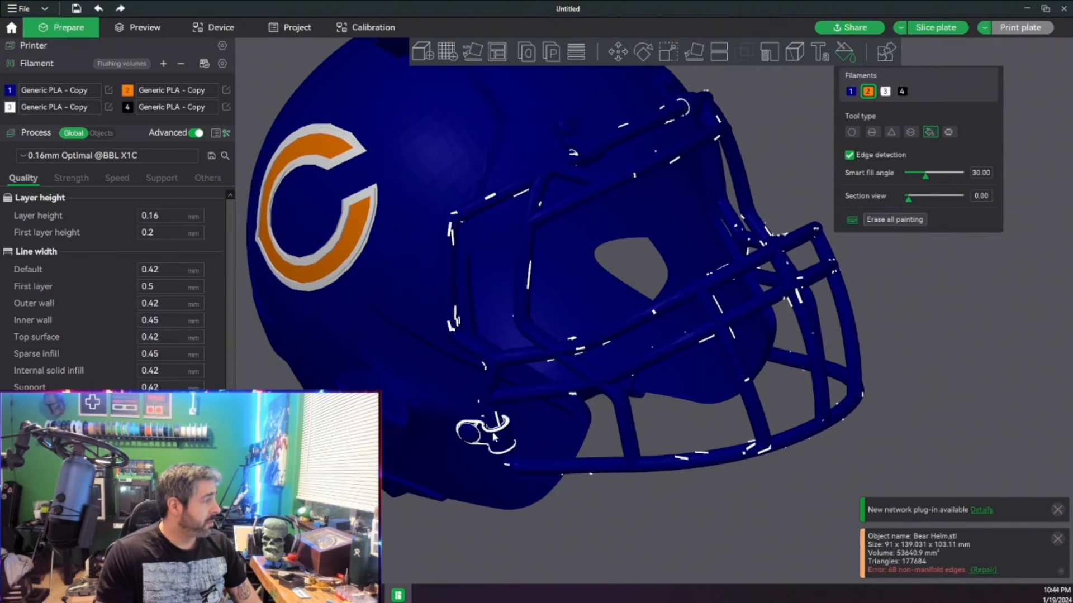
pyautogui.moveTo(901, 90)
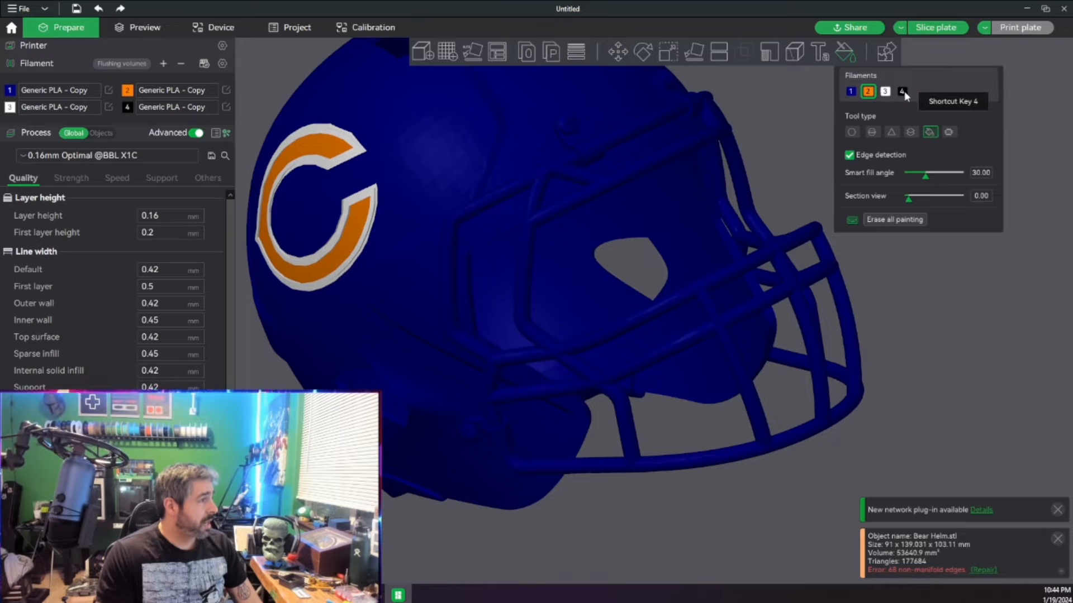
# Smart-fill the facemask cage bars with the black filament 4.
pyautogui.click(903, 90)
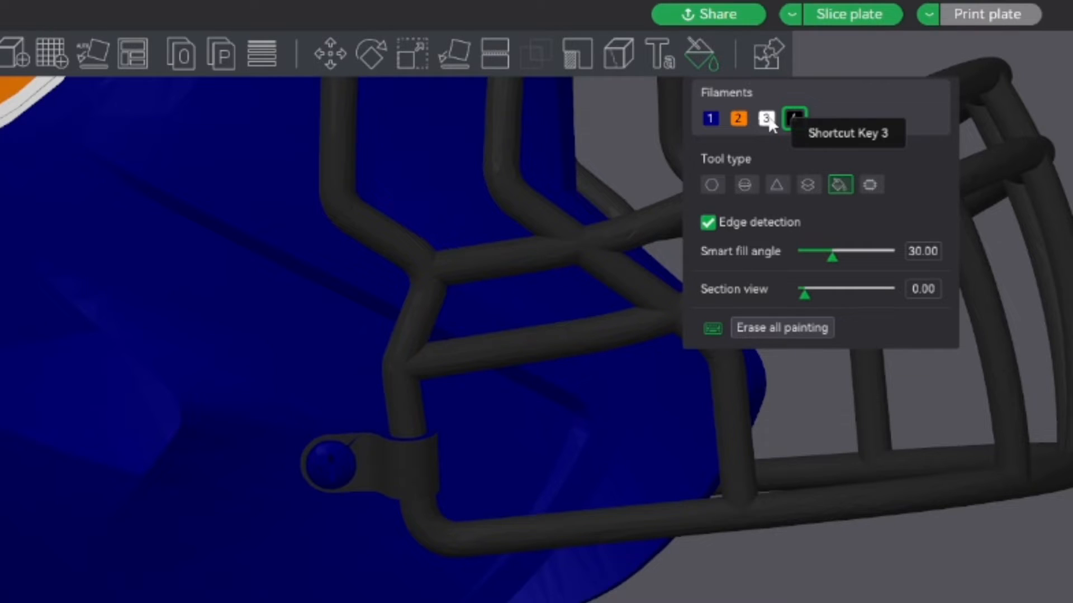
# Smart-fill the side facemask clips white, tuning the smart fill angle between about 12 and 19.
pyautogui.click(767, 118)
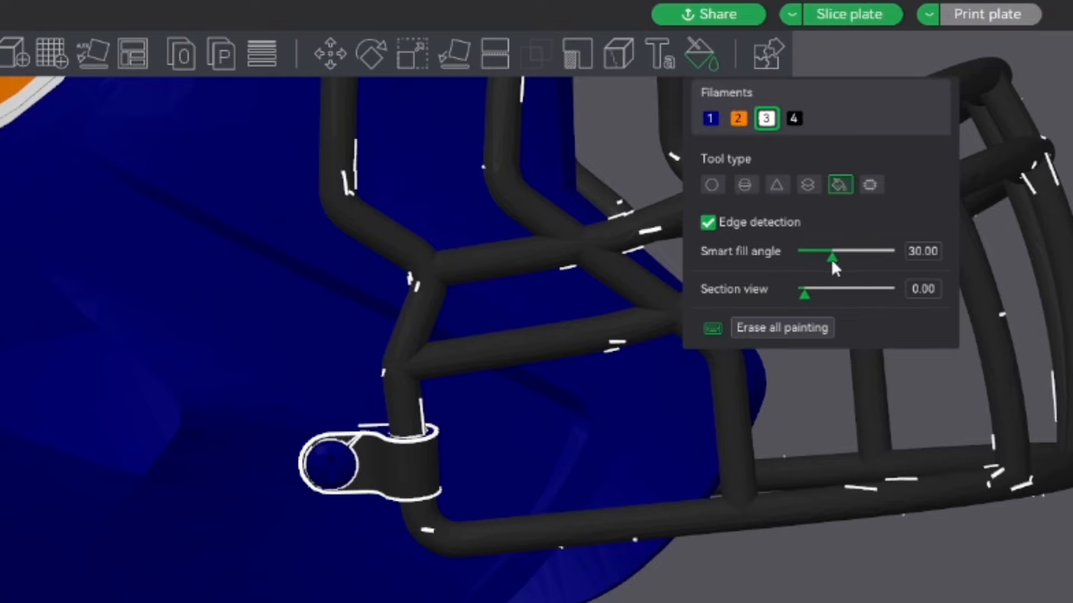
pyautogui.moveTo(836, 257); pyautogui.dragTo(830, 257)
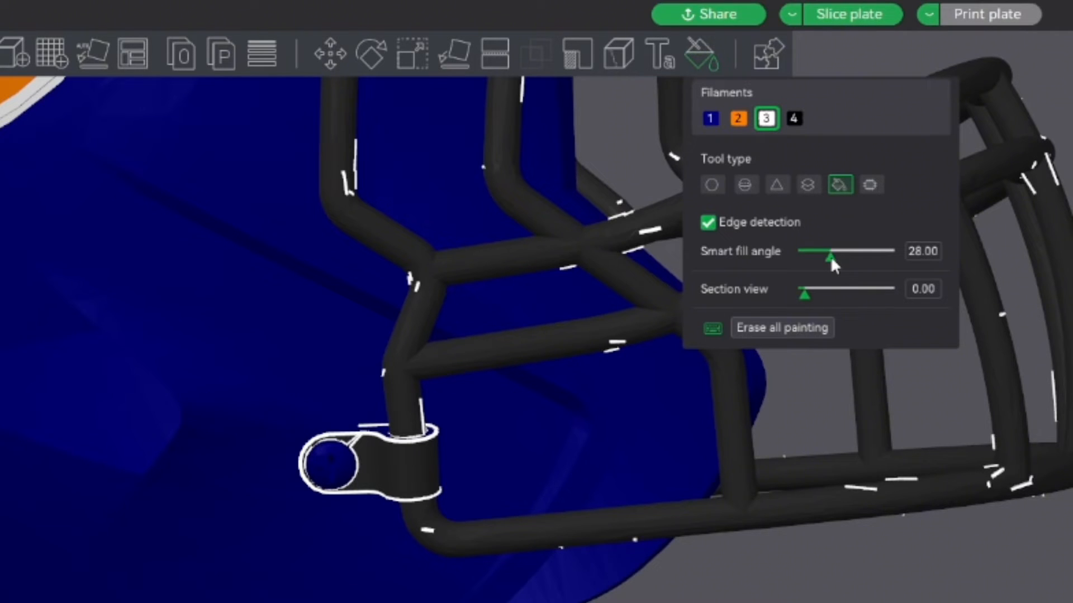
pyautogui.moveTo(830, 257); pyautogui.dragTo(811, 257)
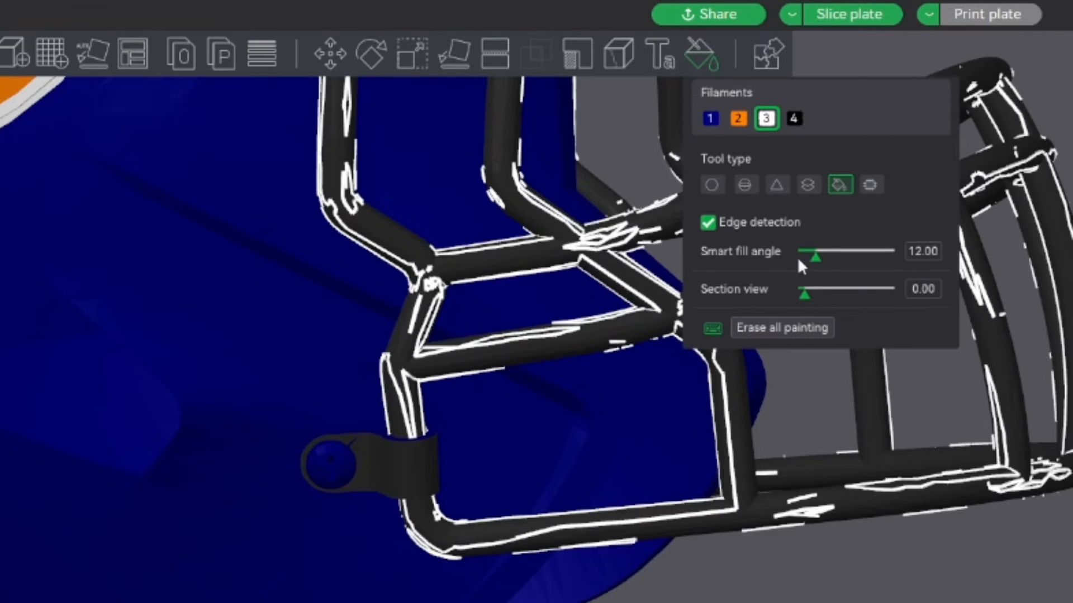
pyautogui.moveTo(815, 254); pyautogui.dragTo(822, 255)
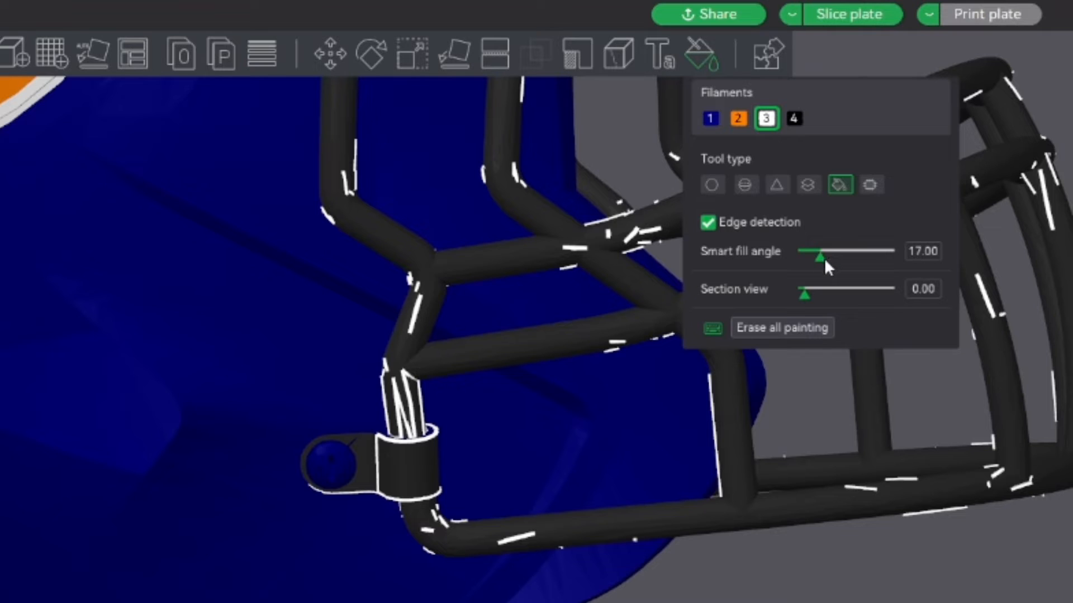
pyautogui.moveTo(819, 257); pyautogui.dragTo(814, 257)
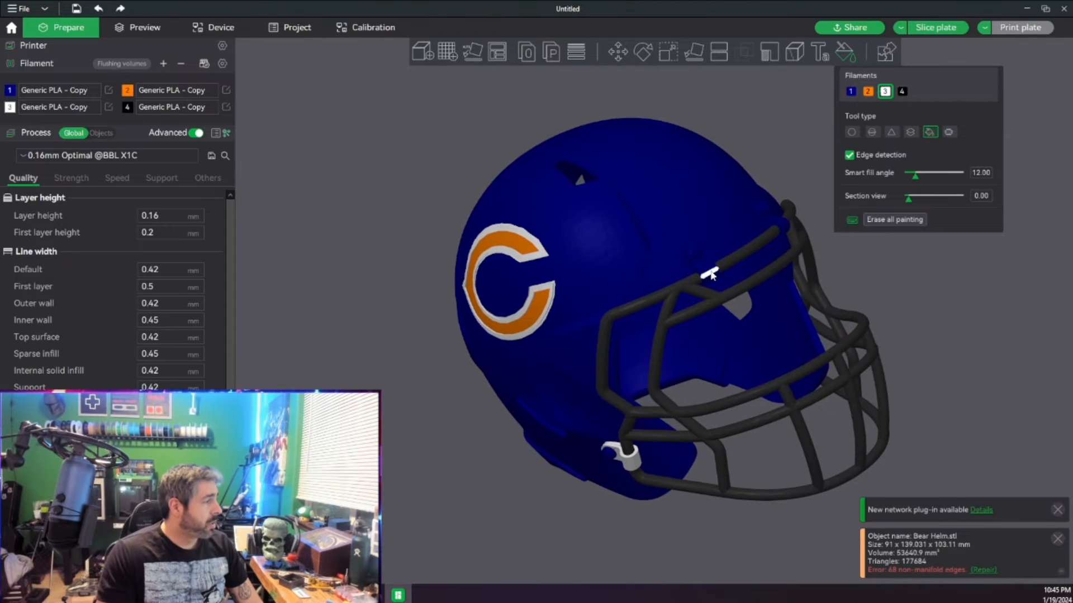
pyautogui.moveTo(913, 174); pyautogui.dragTo(920, 173)
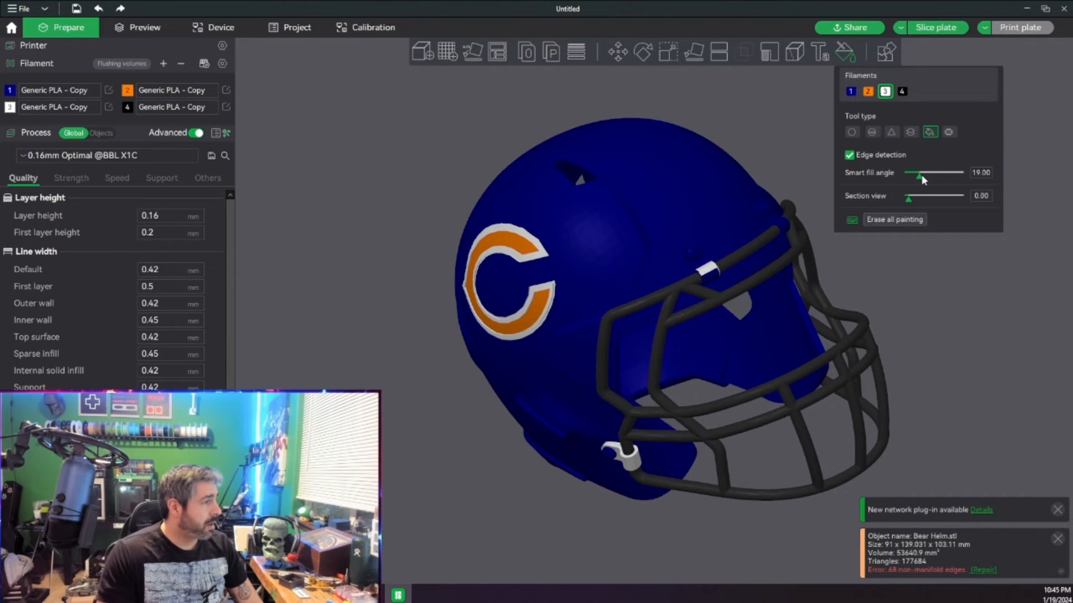
pyautogui.moveTo(916, 175); pyautogui.dragTo(924, 175)
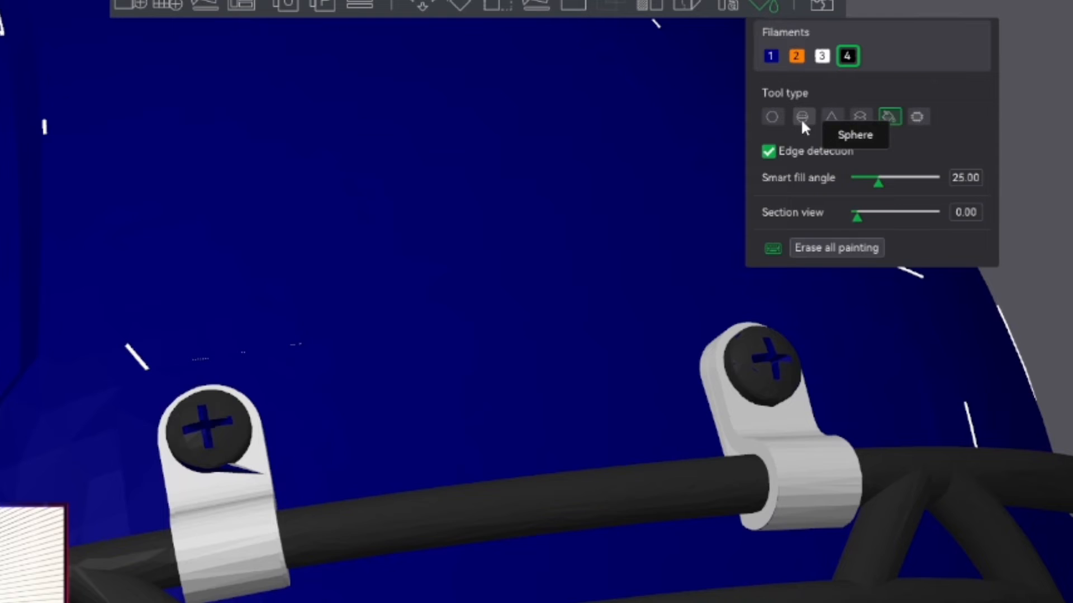
# Paint the clip screw heads black with a small round Sphere brush.
pyautogui.click(803, 116)
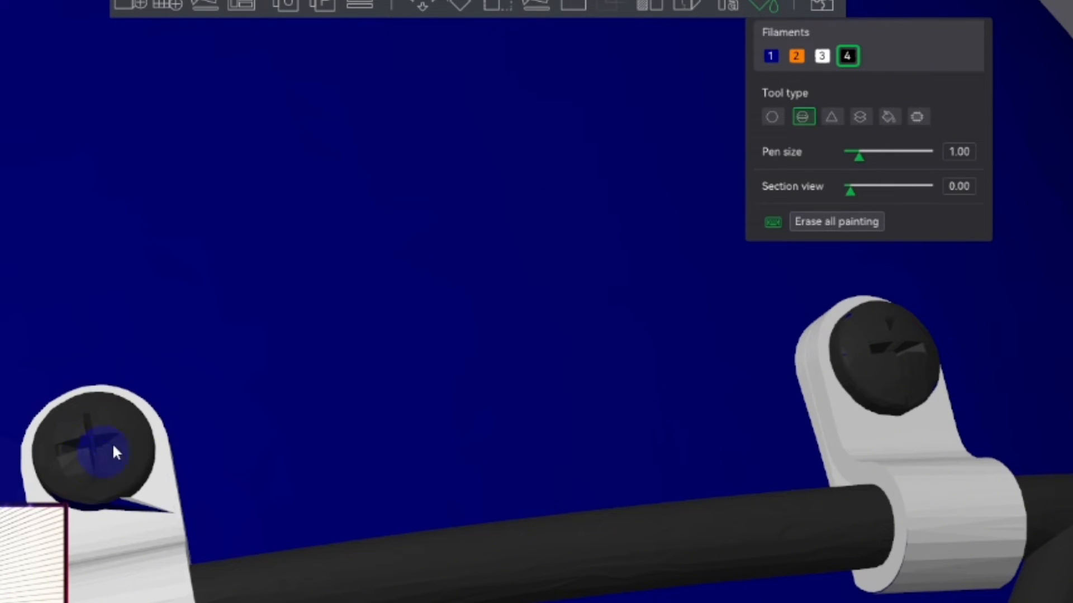
pyautogui.click(96, 448)
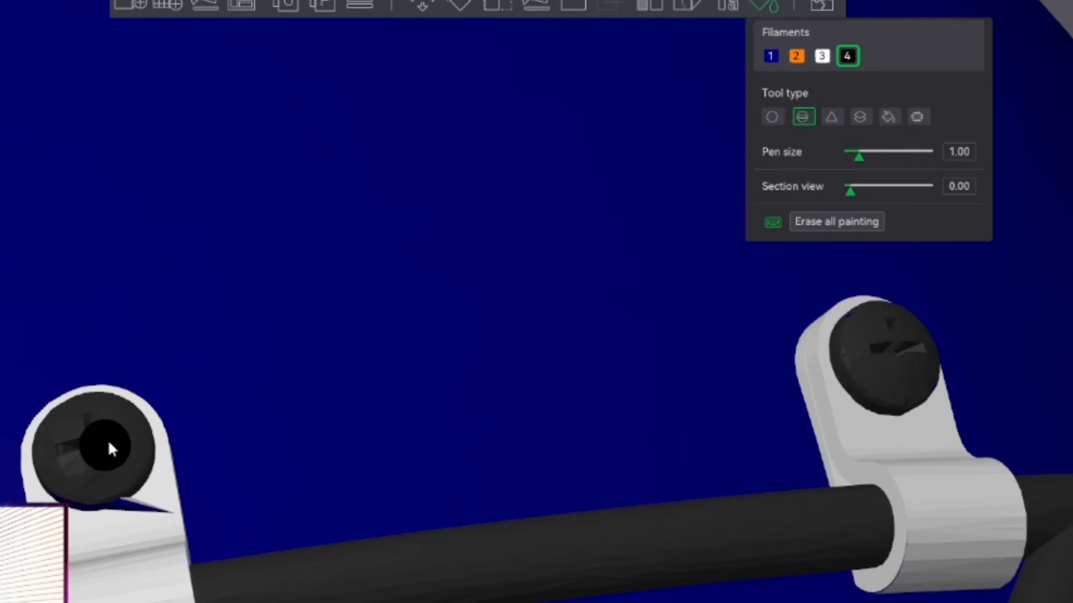
pyautogui.moveTo(859, 157); pyautogui.dragTo(928, 156)
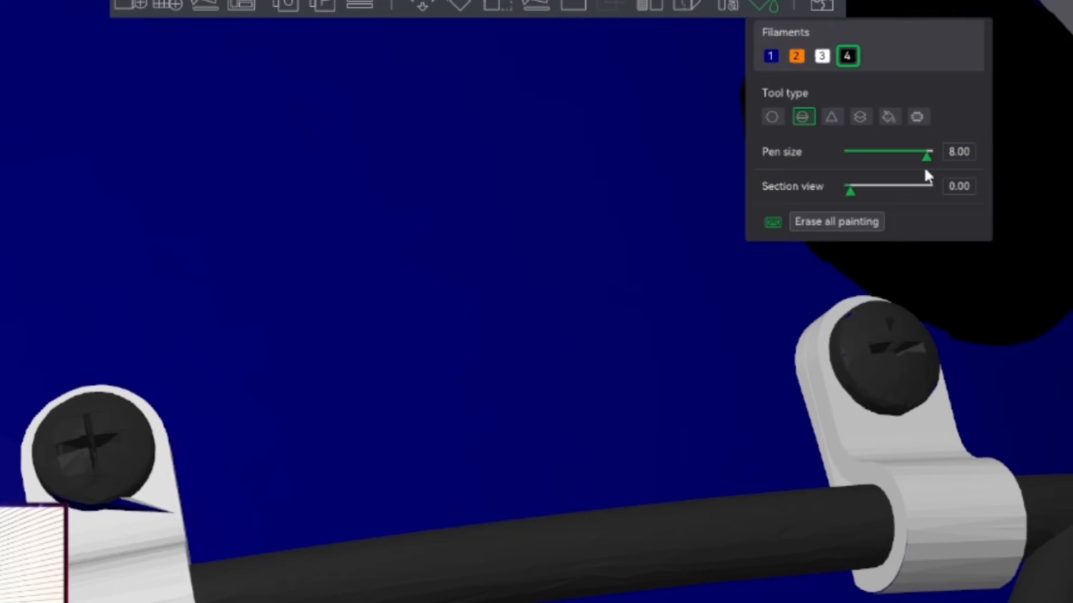
pyautogui.moveTo(909, 157); pyautogui.dragTo(860, 156)
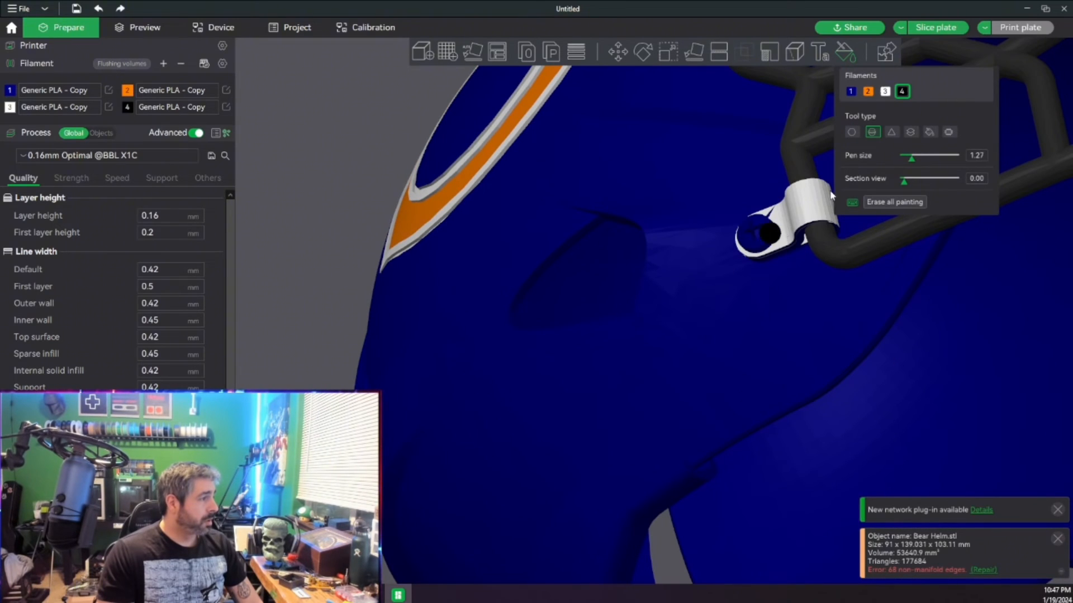
pyautogui.click(929, 132)
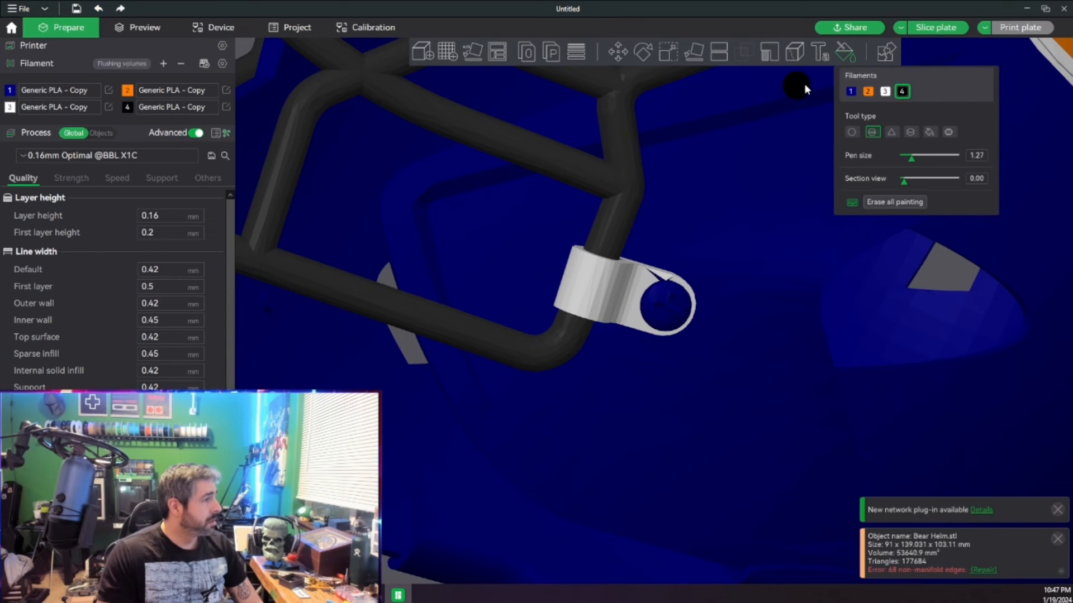
pyautogui.click(929, 132)
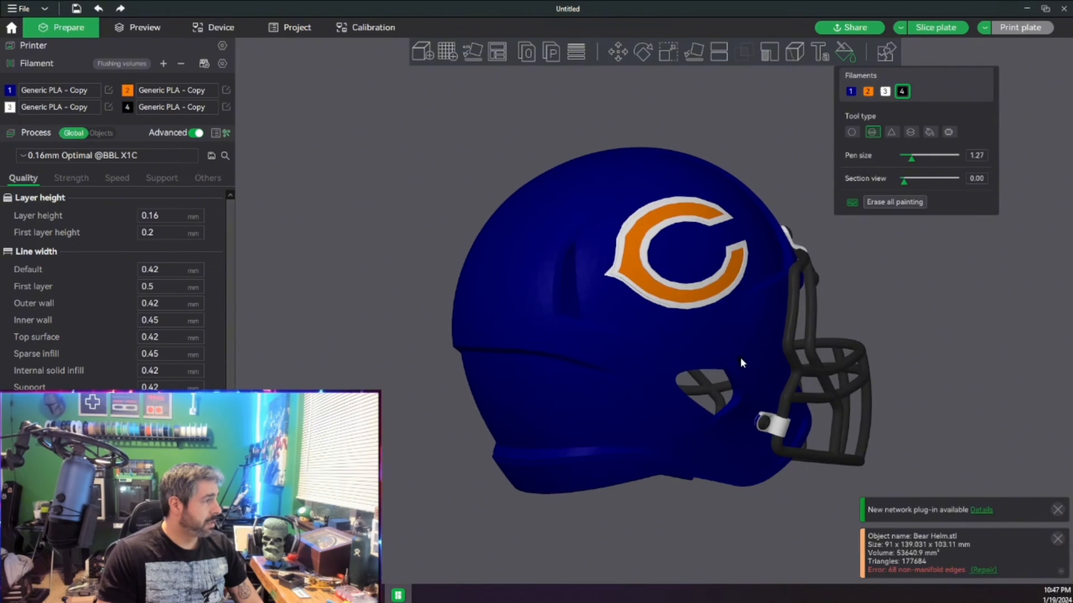
# Switch to white, try smart fill angles 58 and 16, then set a round brush of size 2.83.
pyautogui.click(885, 91)
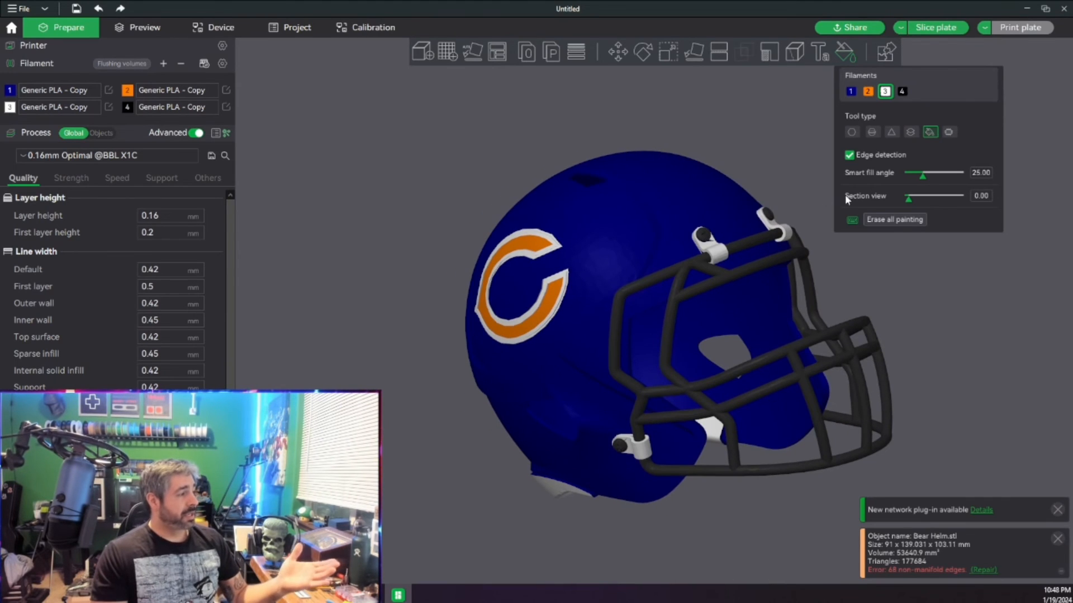
pyautogui.moveTo(922, 177); pyautogui.dragTo(942, 177)
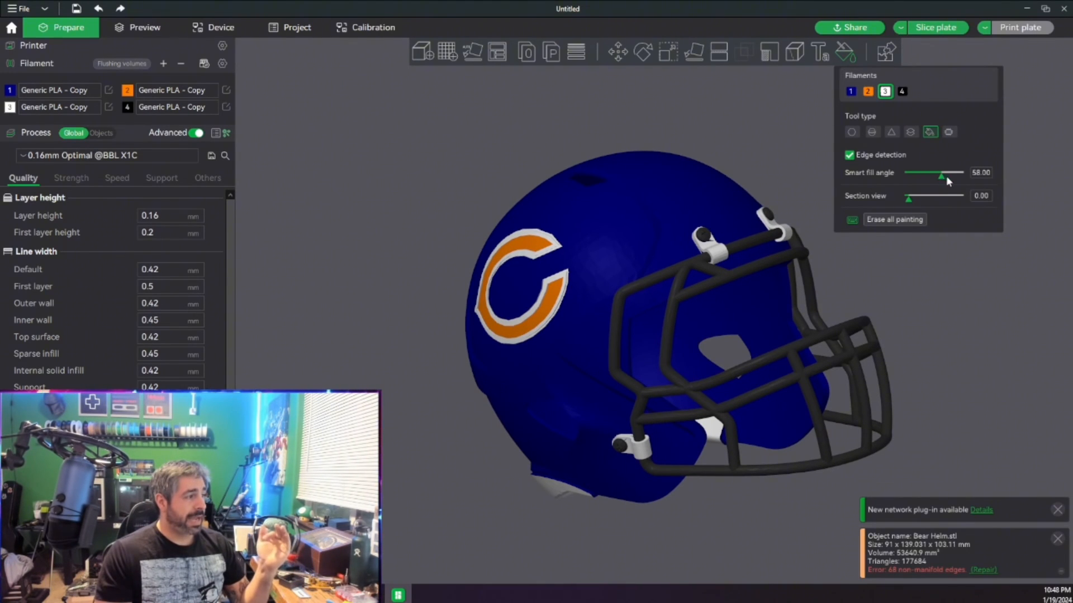
pyautogui.moveTo(941, 176); pyautogui.dragTo(916, 176)
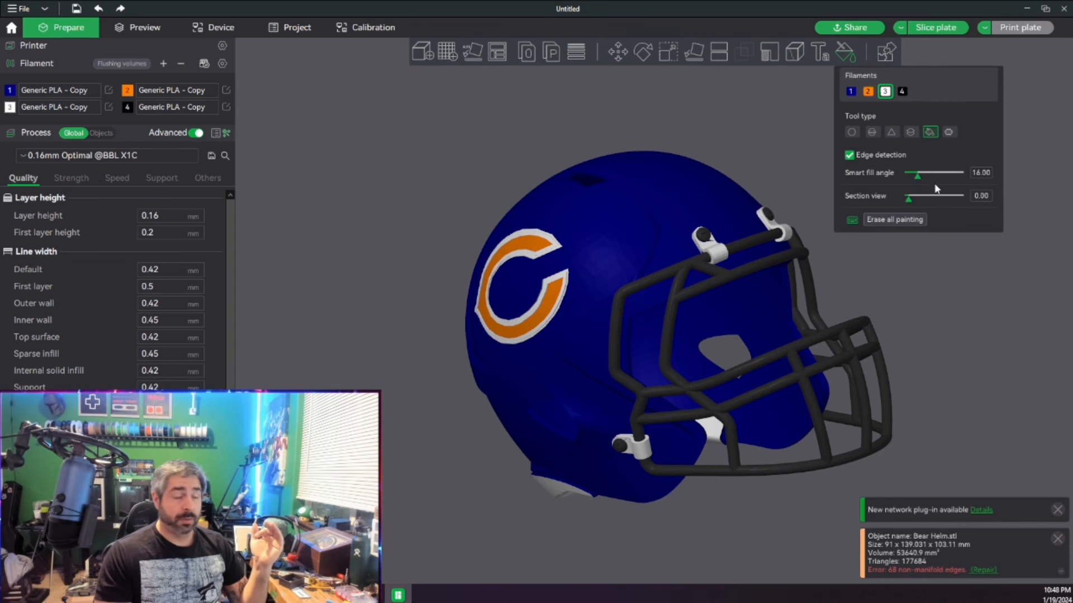
pyautogui.click(871, 132)
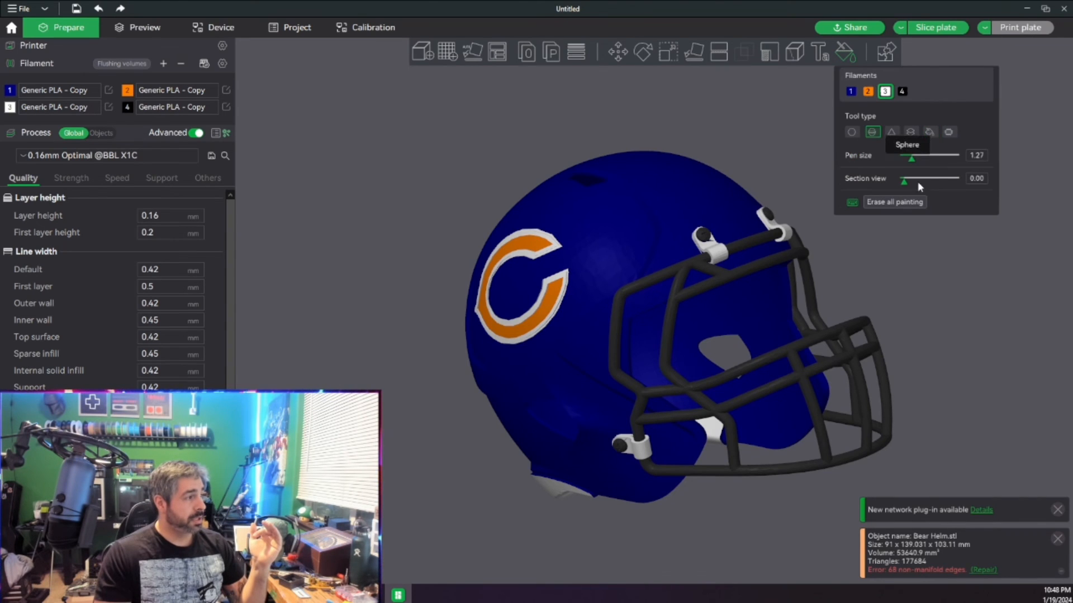
pyautogui.moveTo(913, 159); pyautogui.dragTo(929, 158)
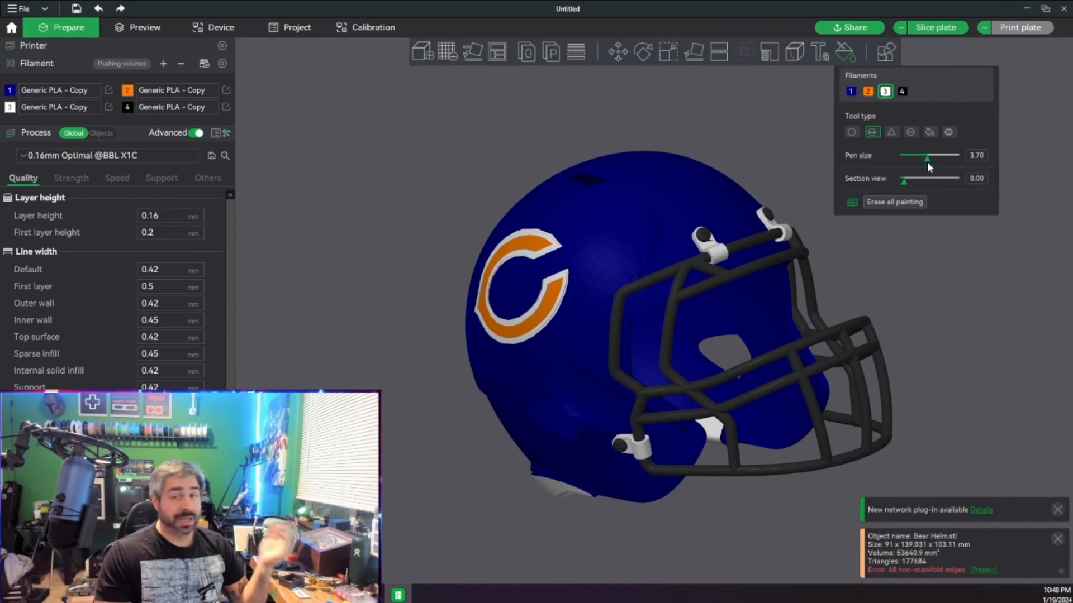
pyautogui.moveTo(928, 158); pyautogui.dragTo(920, 159)
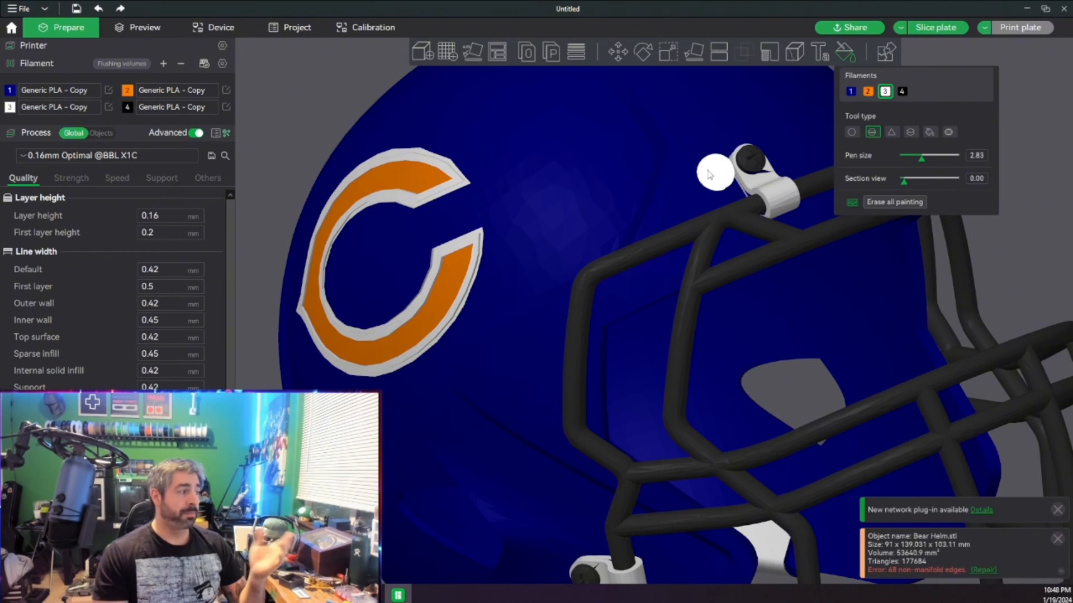
pyautogui.moveTo(626, 106)
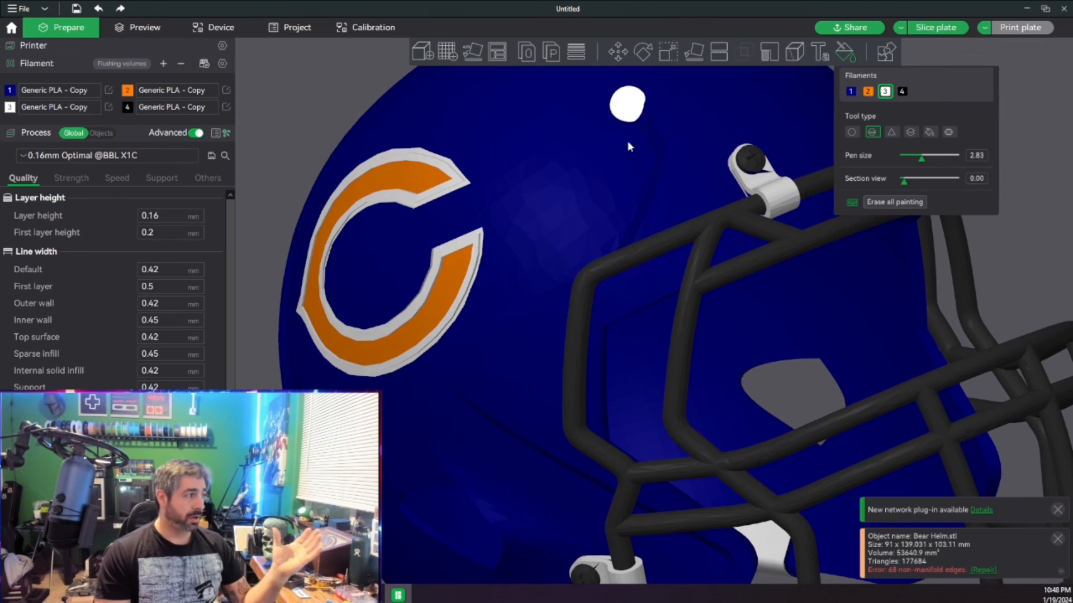